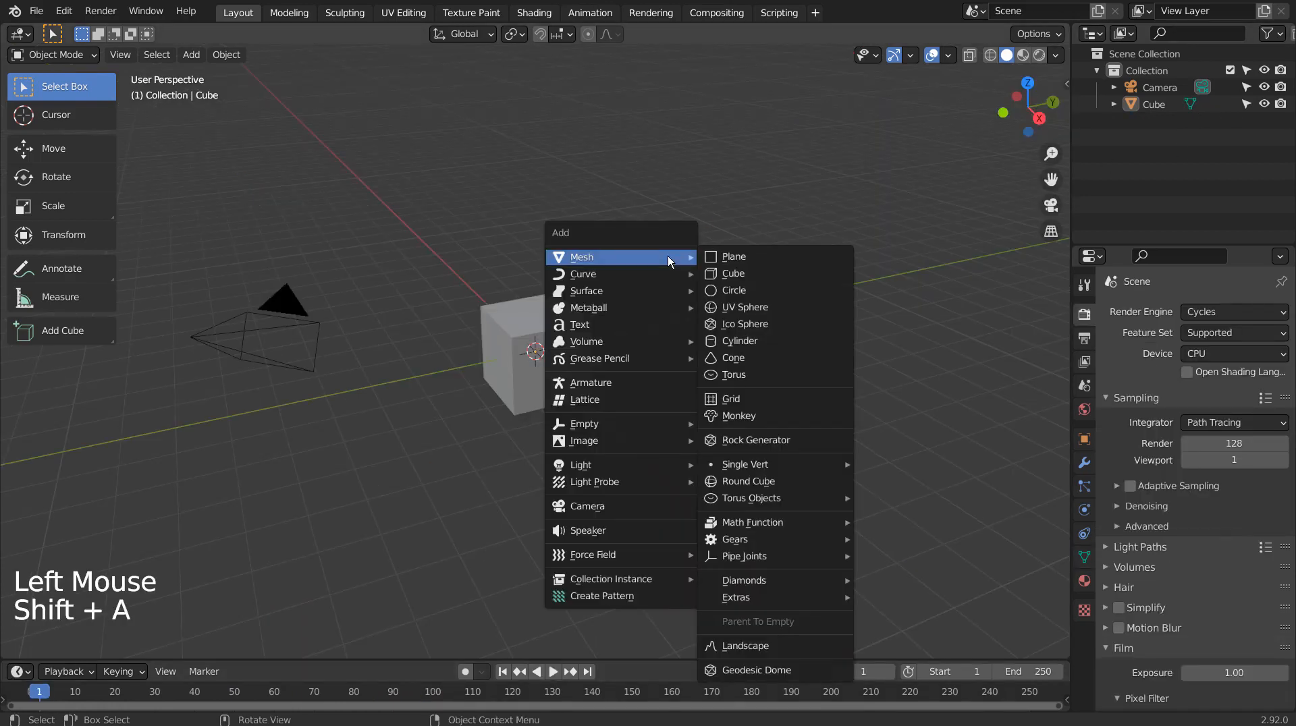
Add a UV sphere and drag it onto the cube's top edge
left_click(743, 307)
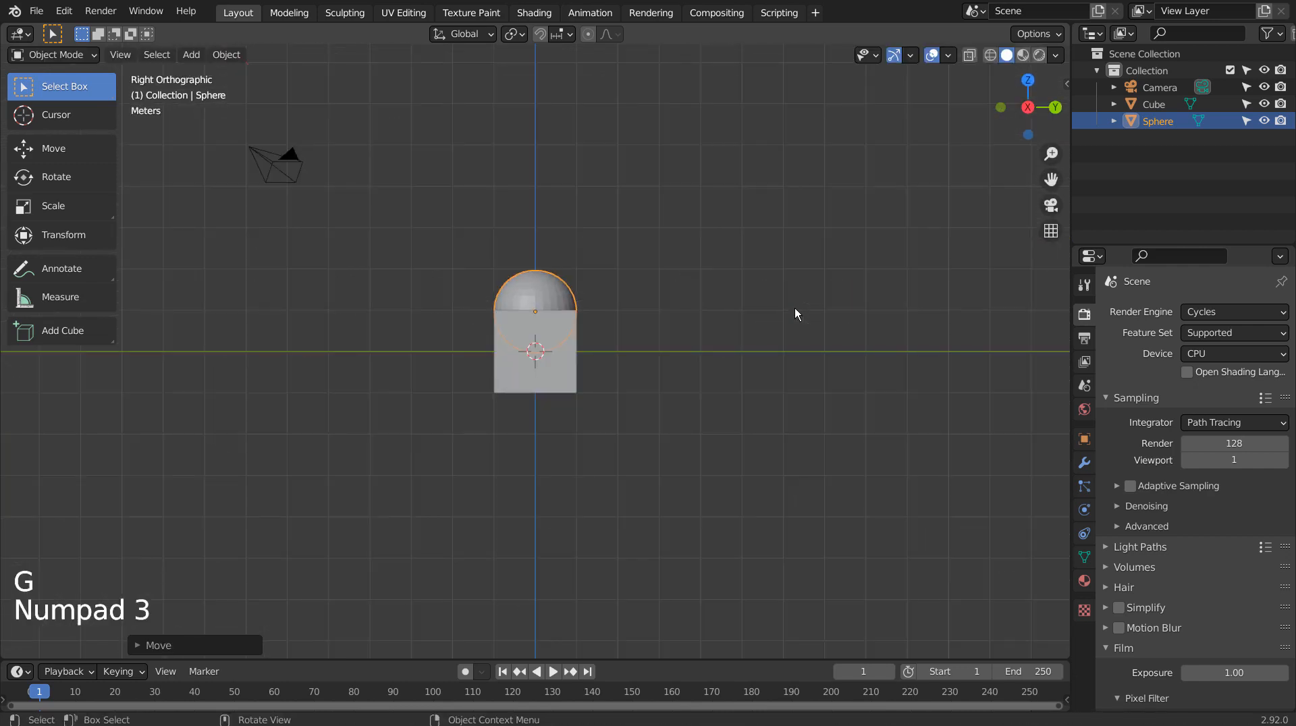
left_click_drag(534, 331, 452, 311)
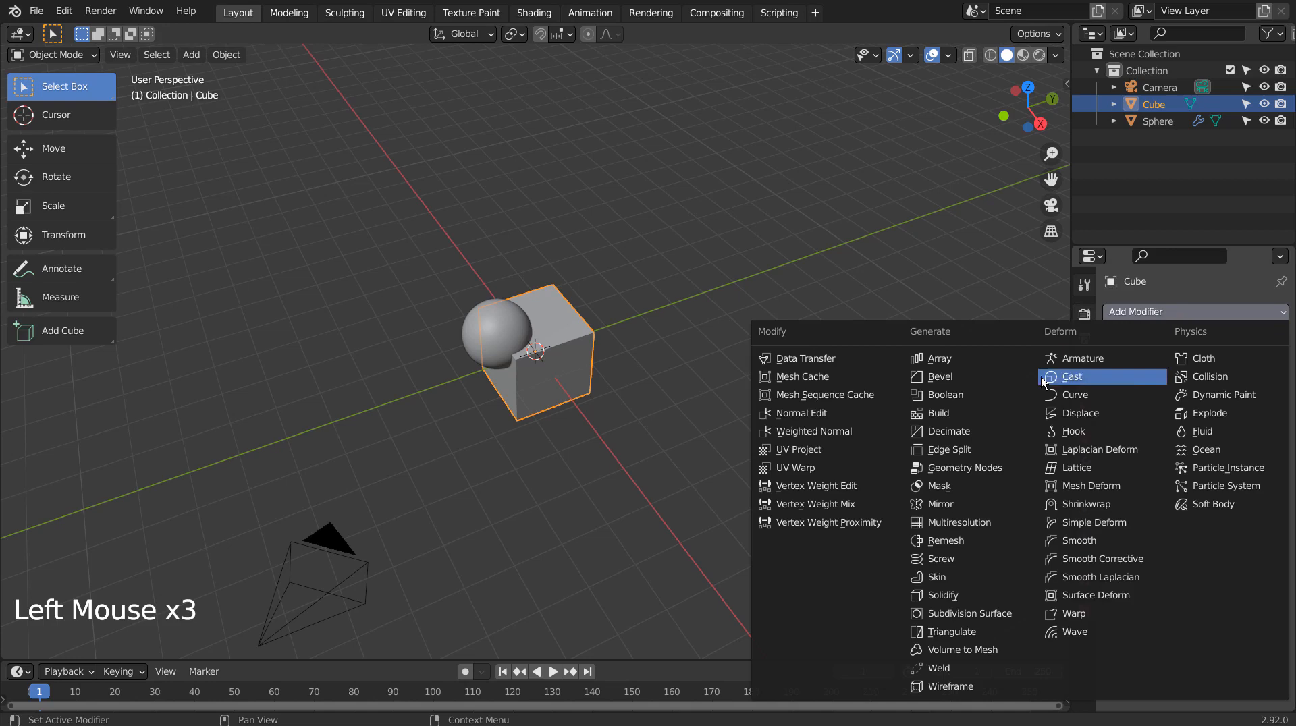
Add a Boolean difference modifier to the cube using the sphere as the cutter
left_click(943, 395)
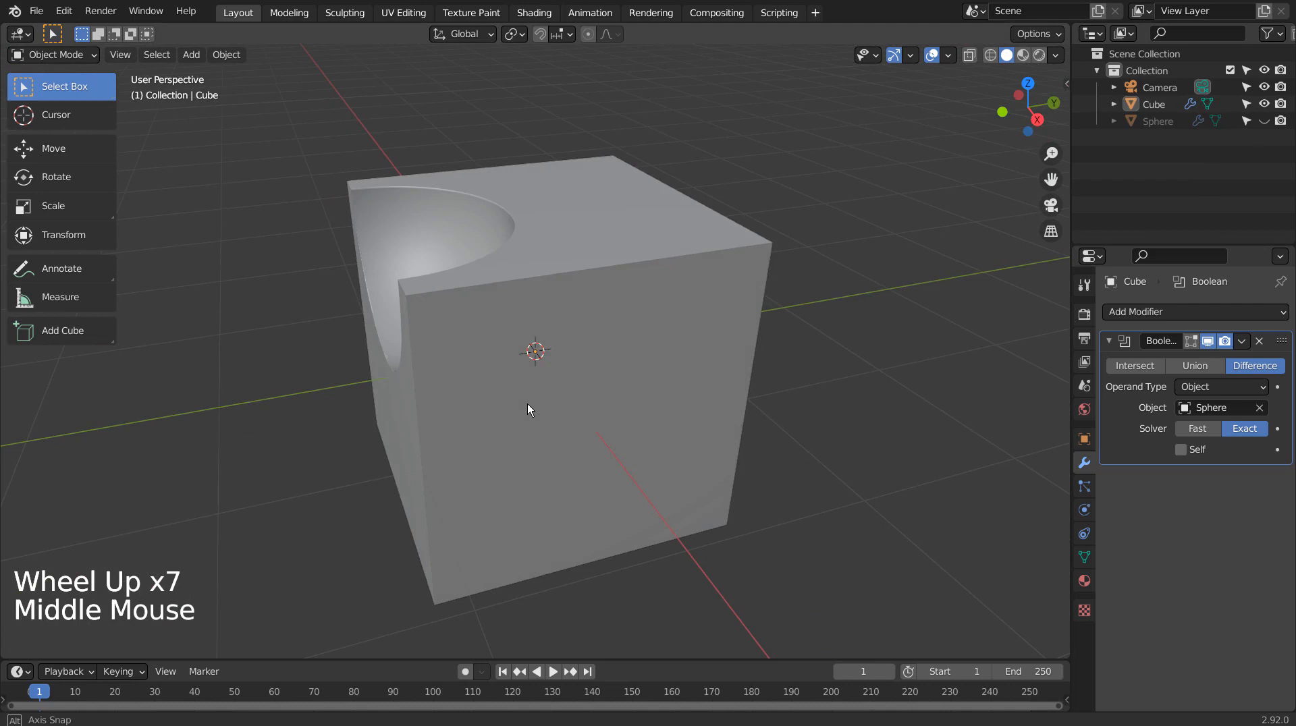
scroll("down", 3)
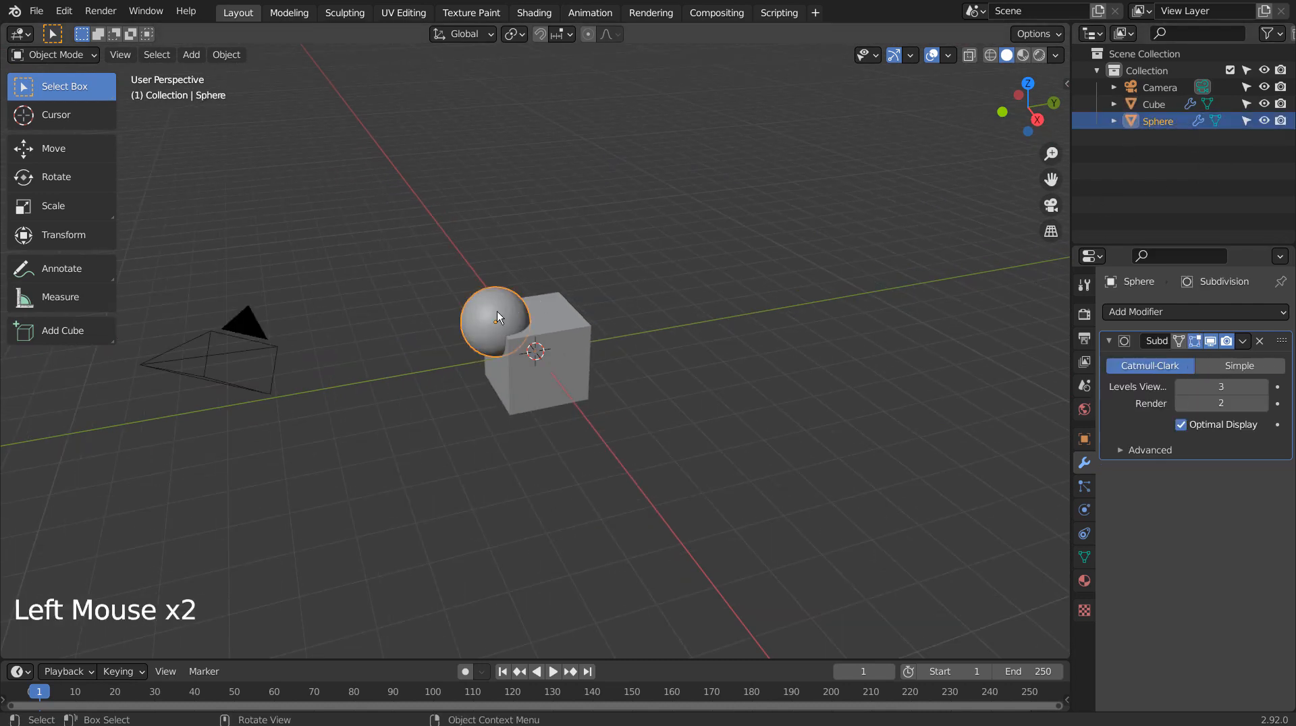
Keyframe the sphere's Y location from -2.5744 m at frame 1 to 2.1656 m at frame 50
key("g")
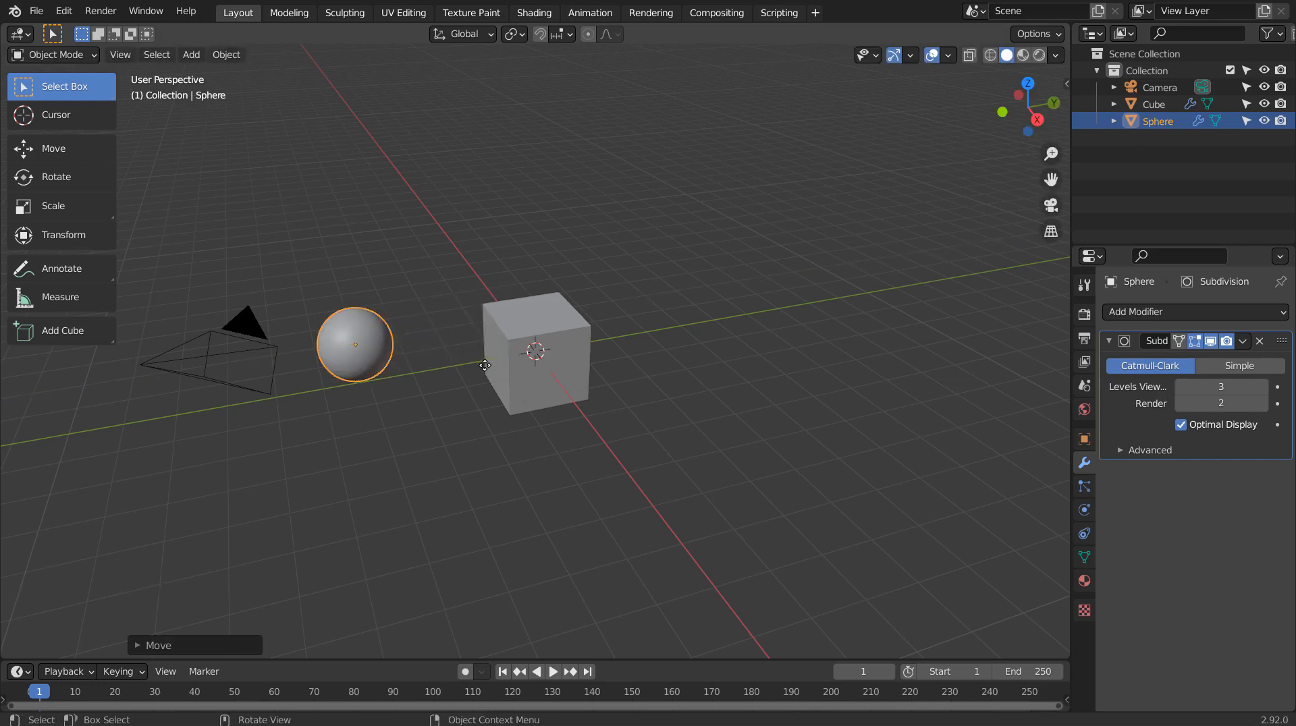
key("Ctrl+1")
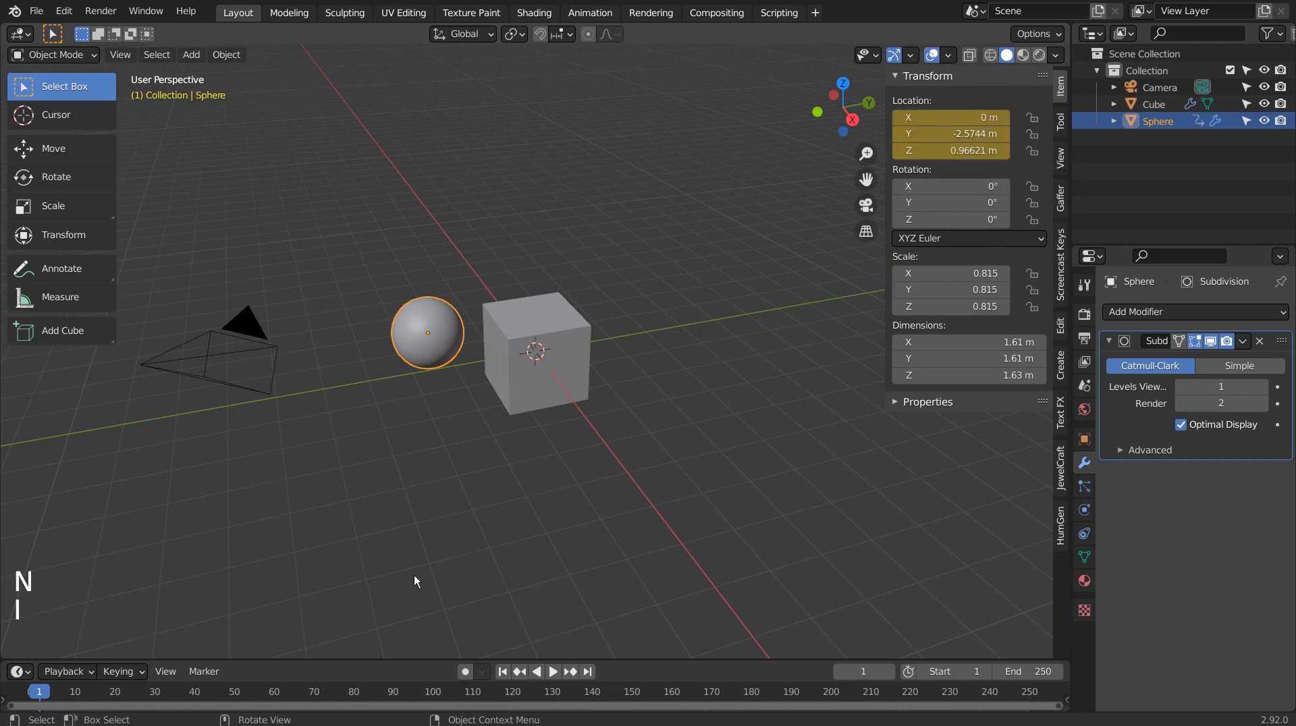
mouse_move(377, 696)
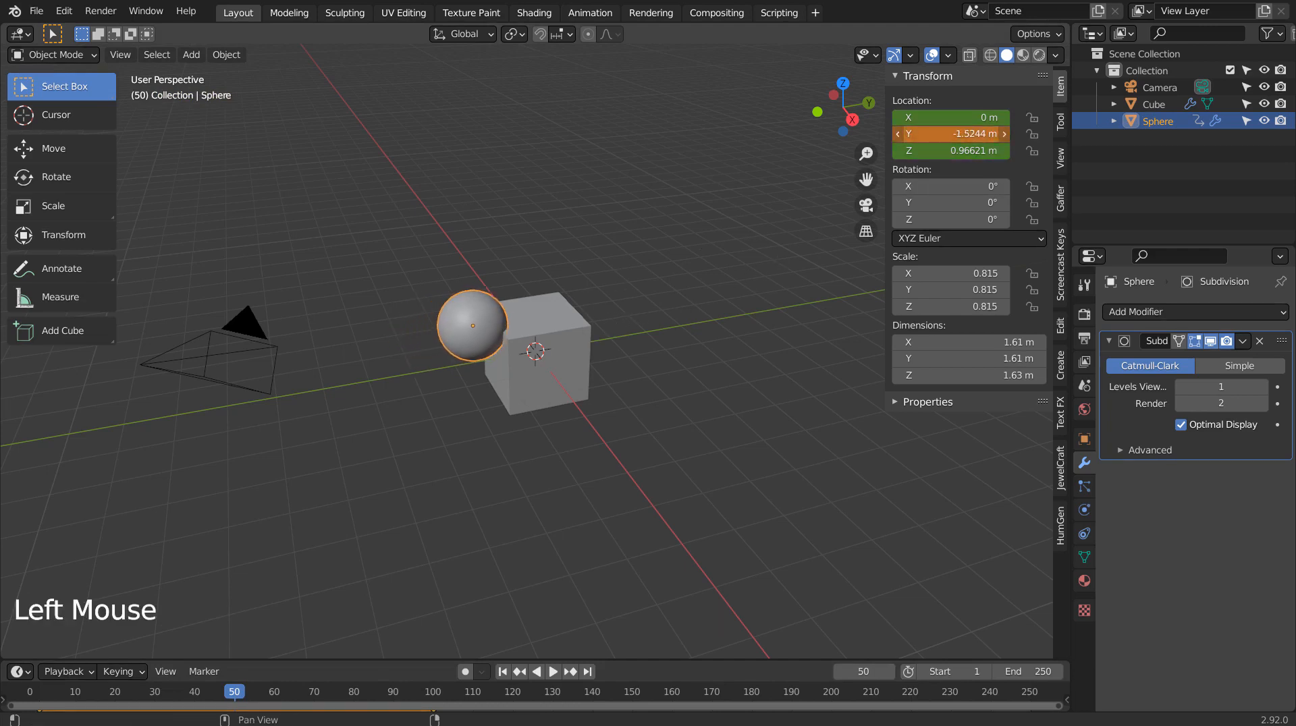
left_click_drag(472, 325, 615, 301)
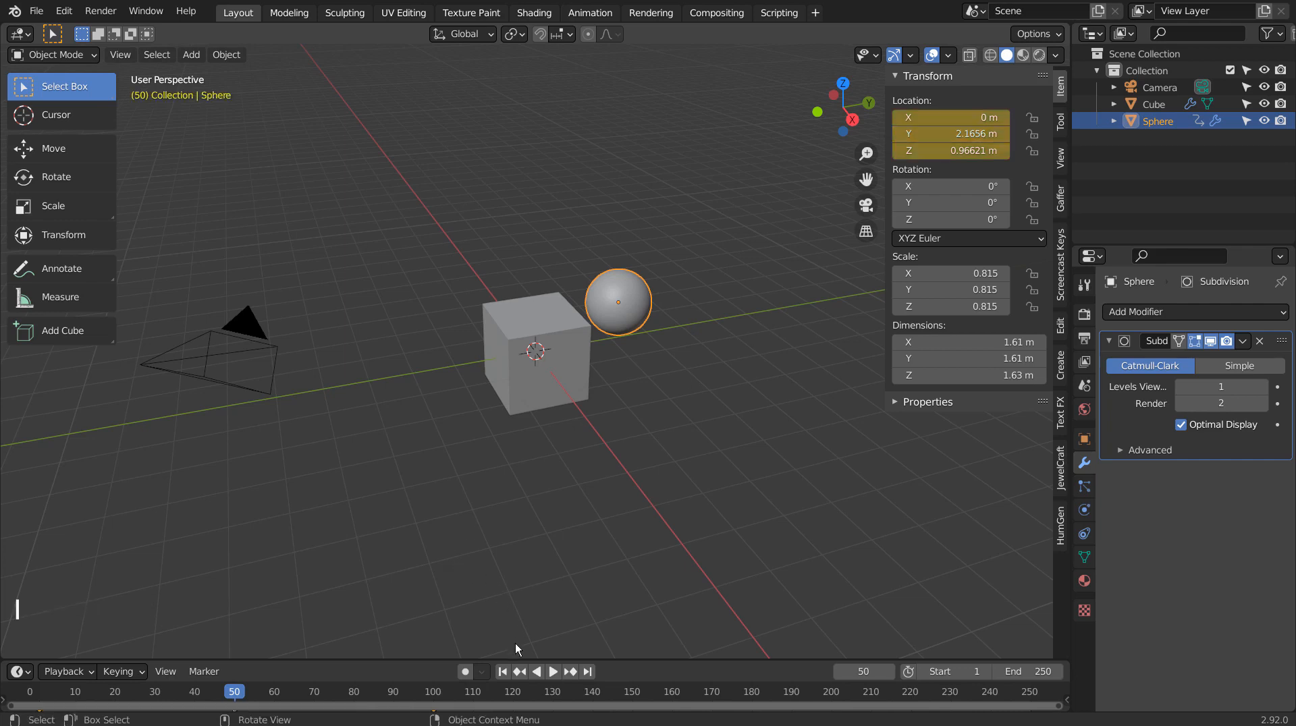
left_click(552, 671)
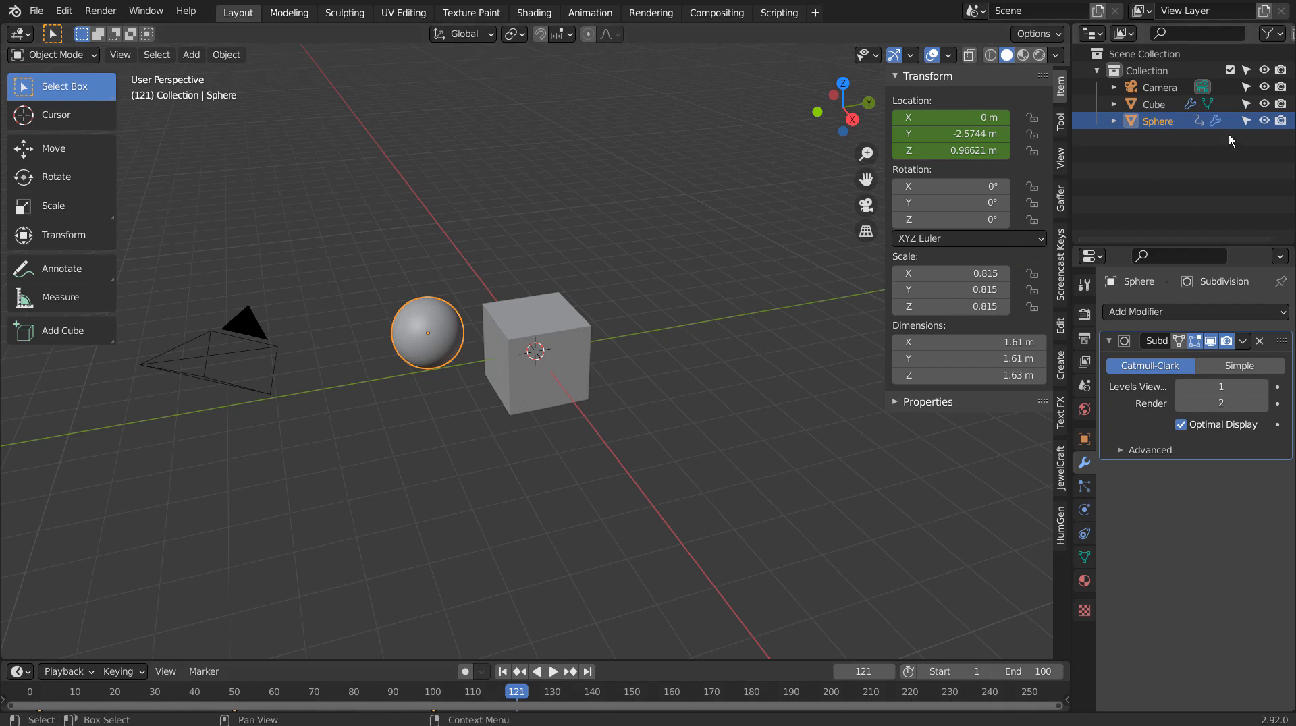
mouse_move(1263, 121)
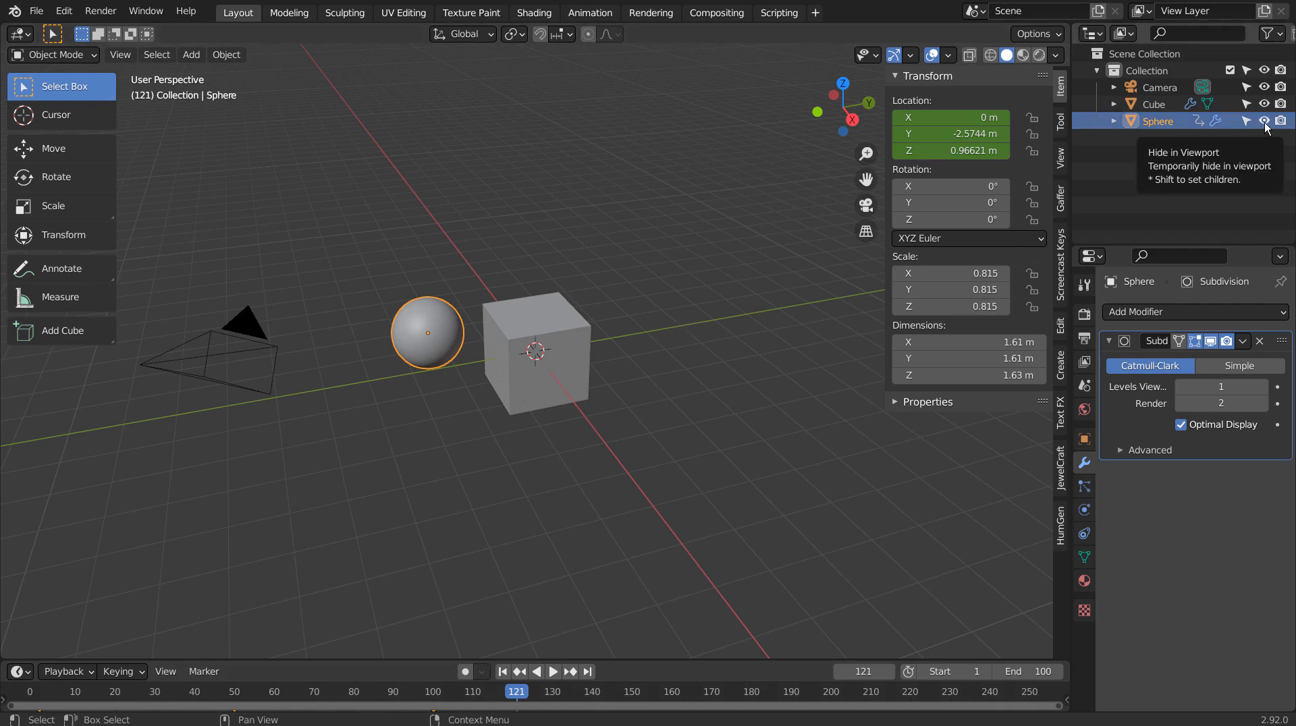
Hide the sphere in the Outliner, then play and stop the animation
left_click(1261, 121)
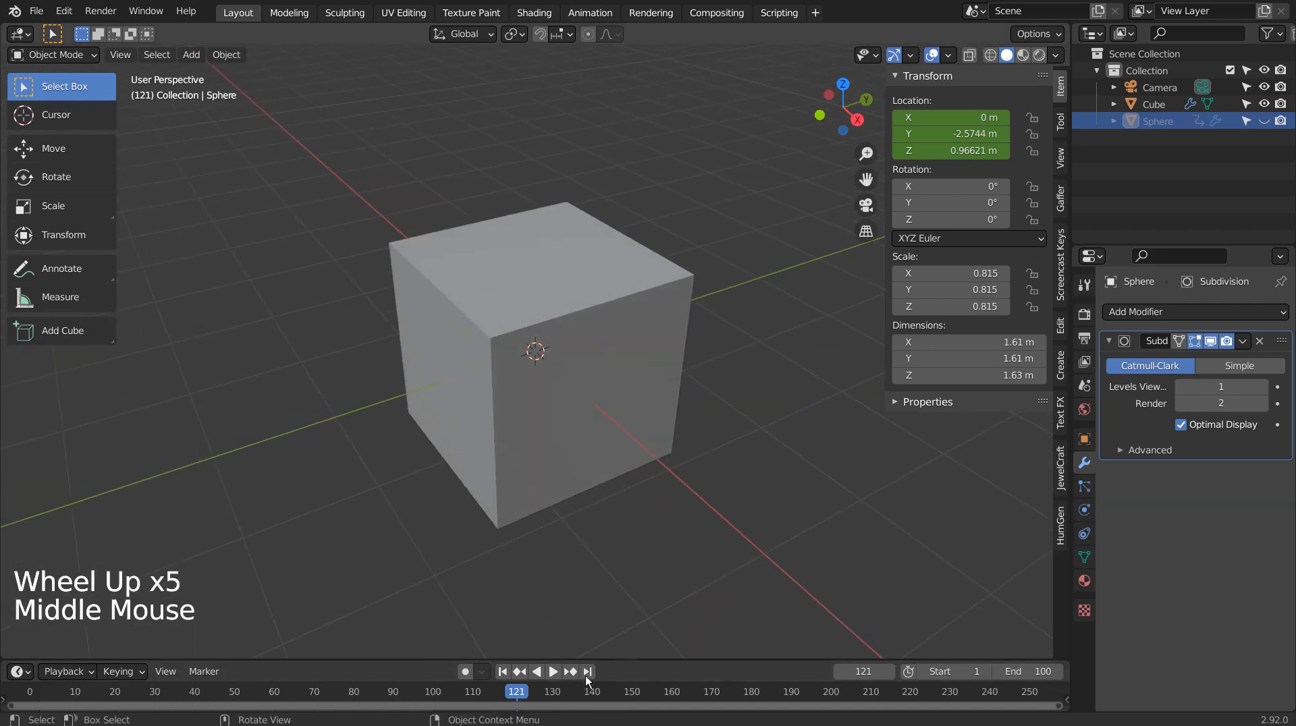
left_click(553, 691)
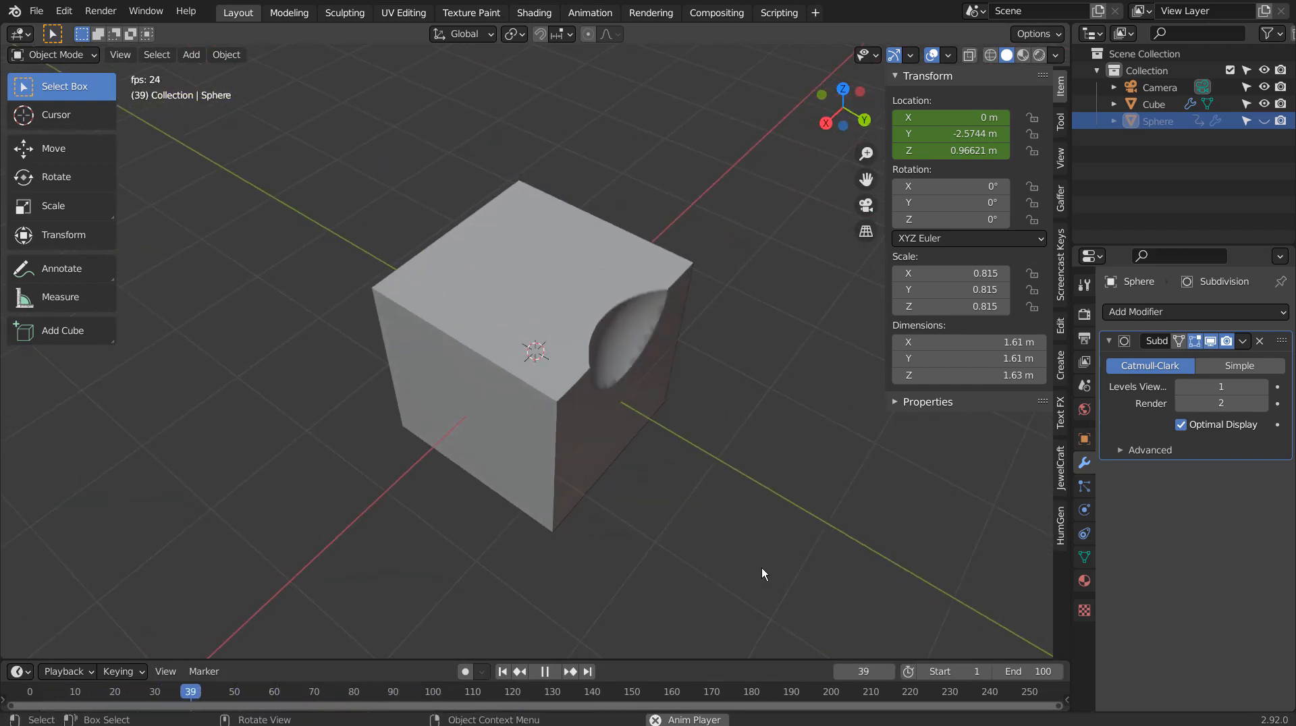
left_click(547, 671)
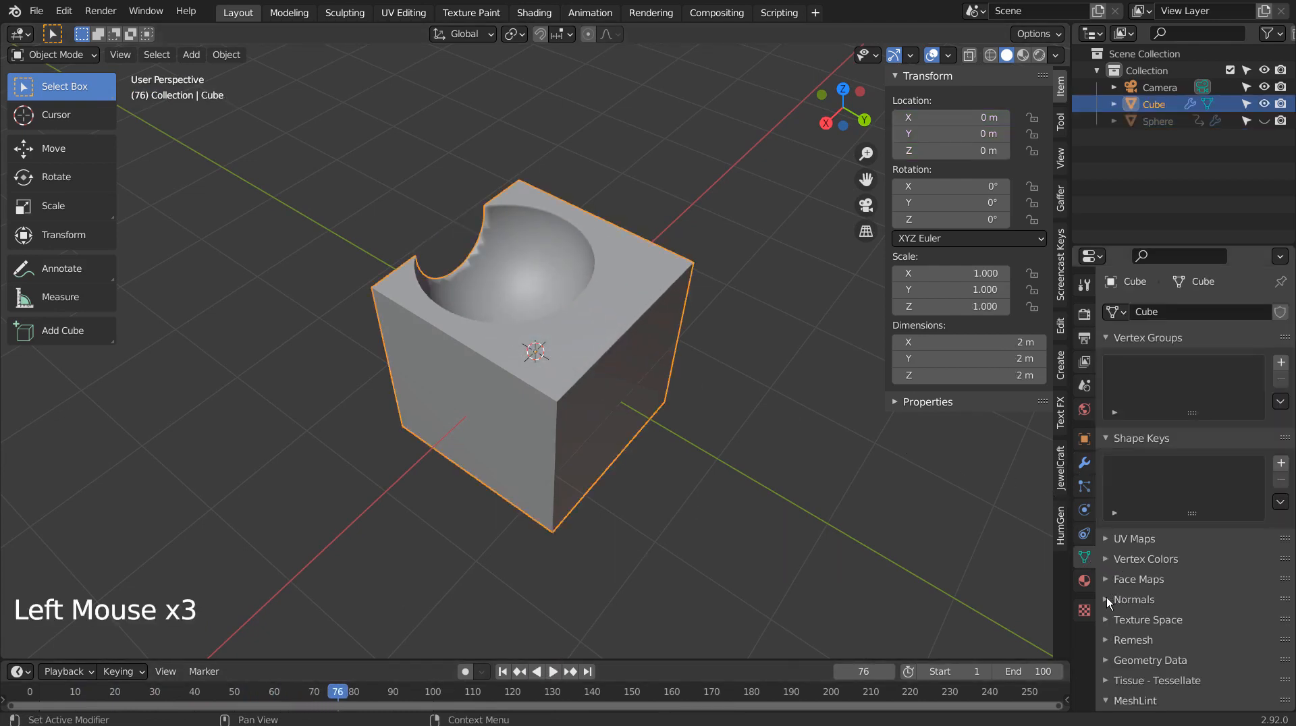
Enable Auto Smooth under the cube's Normals options and play the animation
left_click(1105, 600)
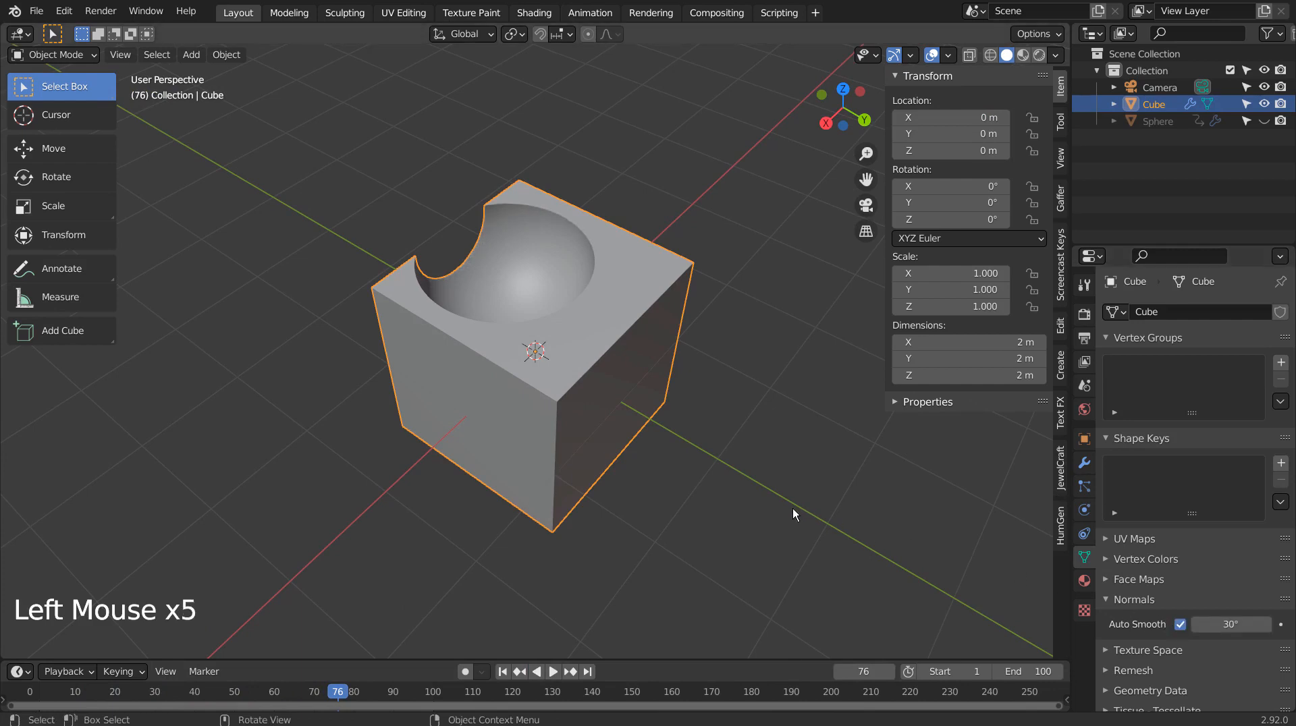
left_click(554, 690)
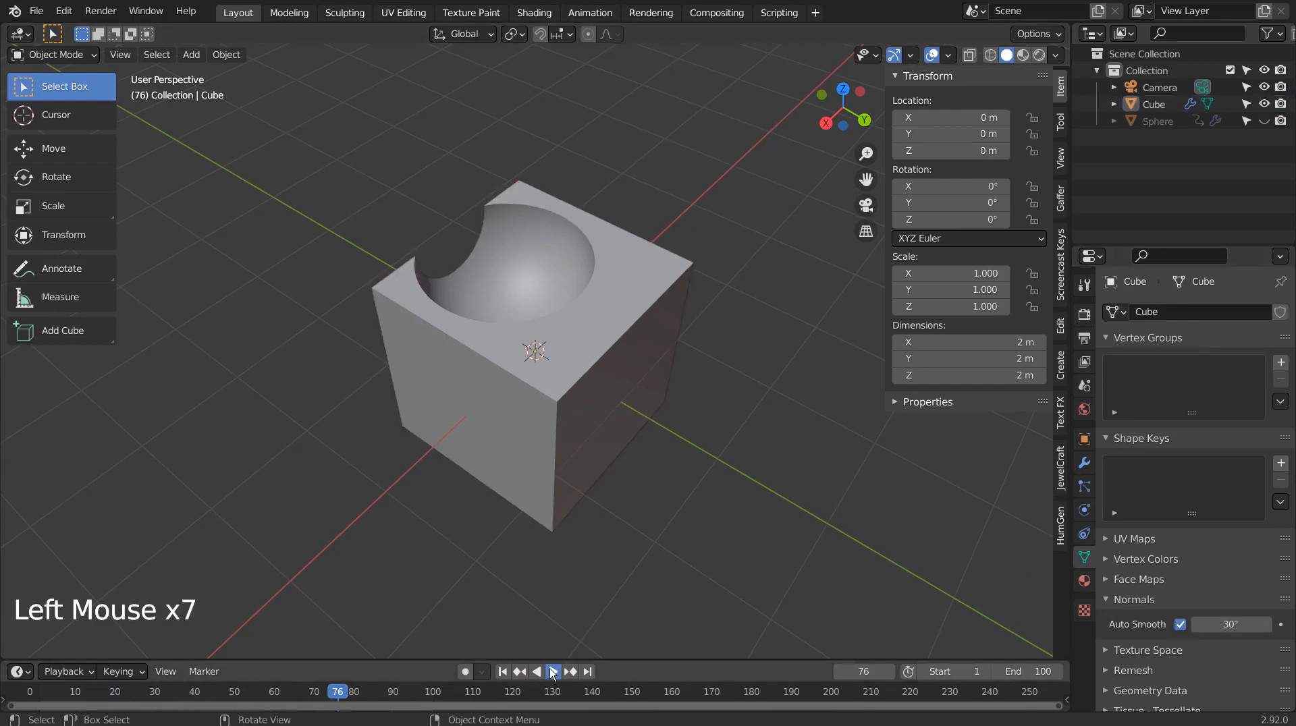
left_click(551, 671)
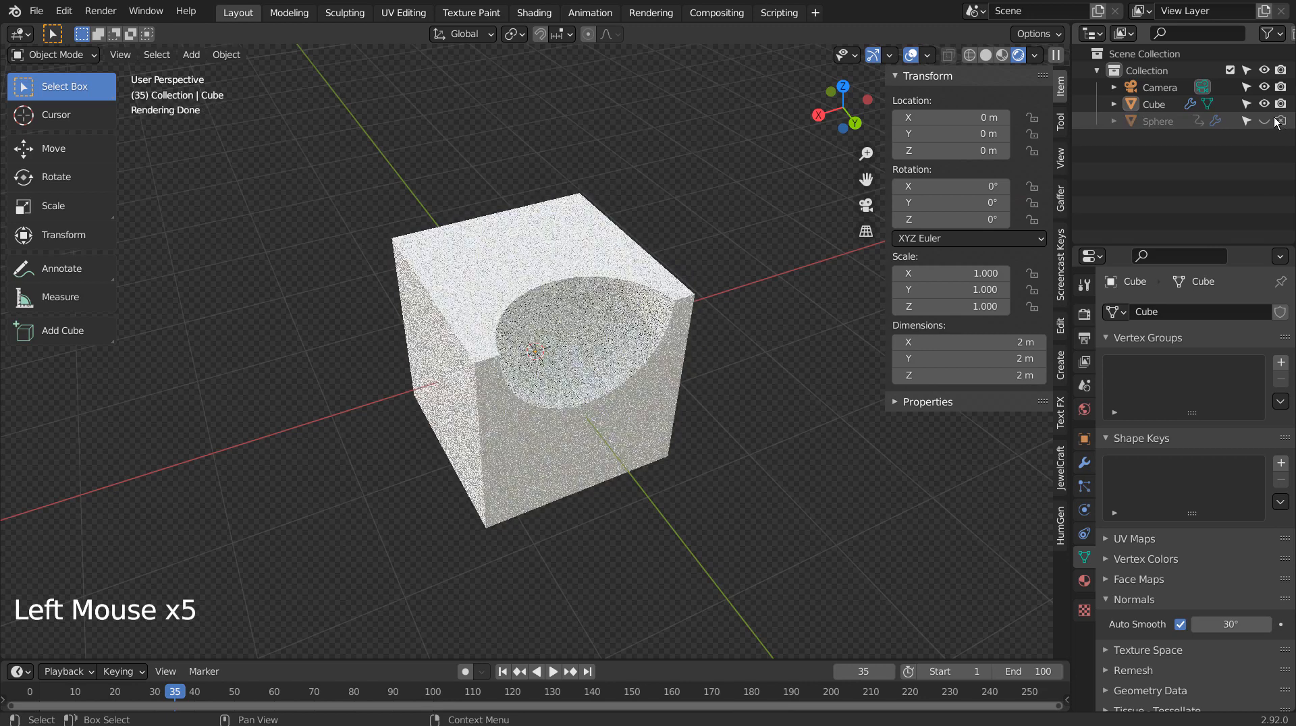
Open and close the Outliner filter options while viewing the rendered preview
left_click(1268, 32)
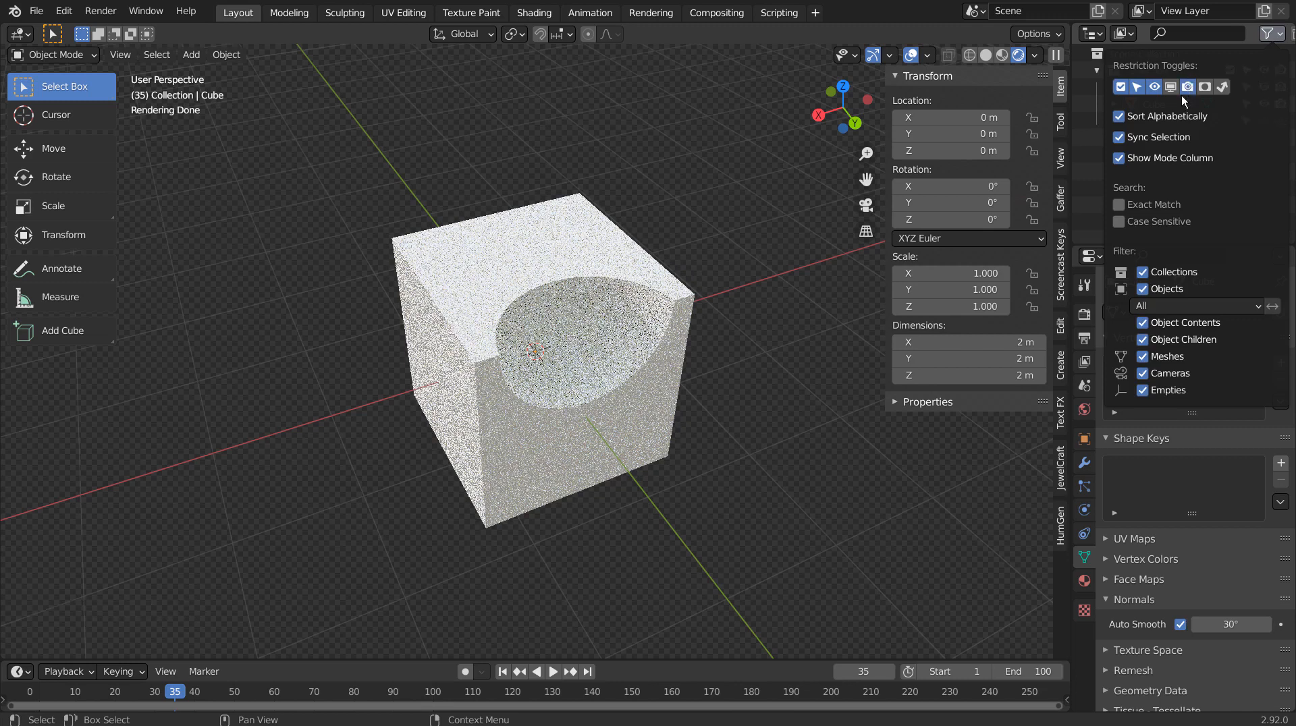
mouse_move(1153, 87)
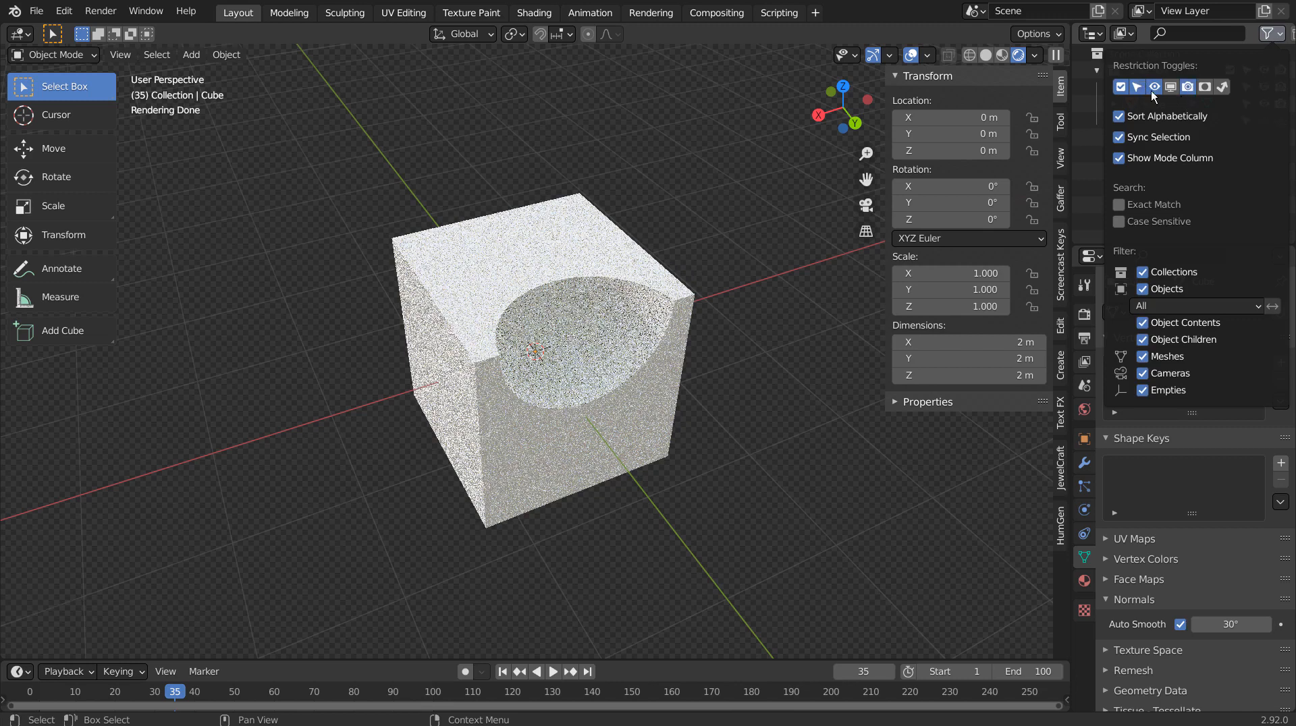
left_click(1265, 33)
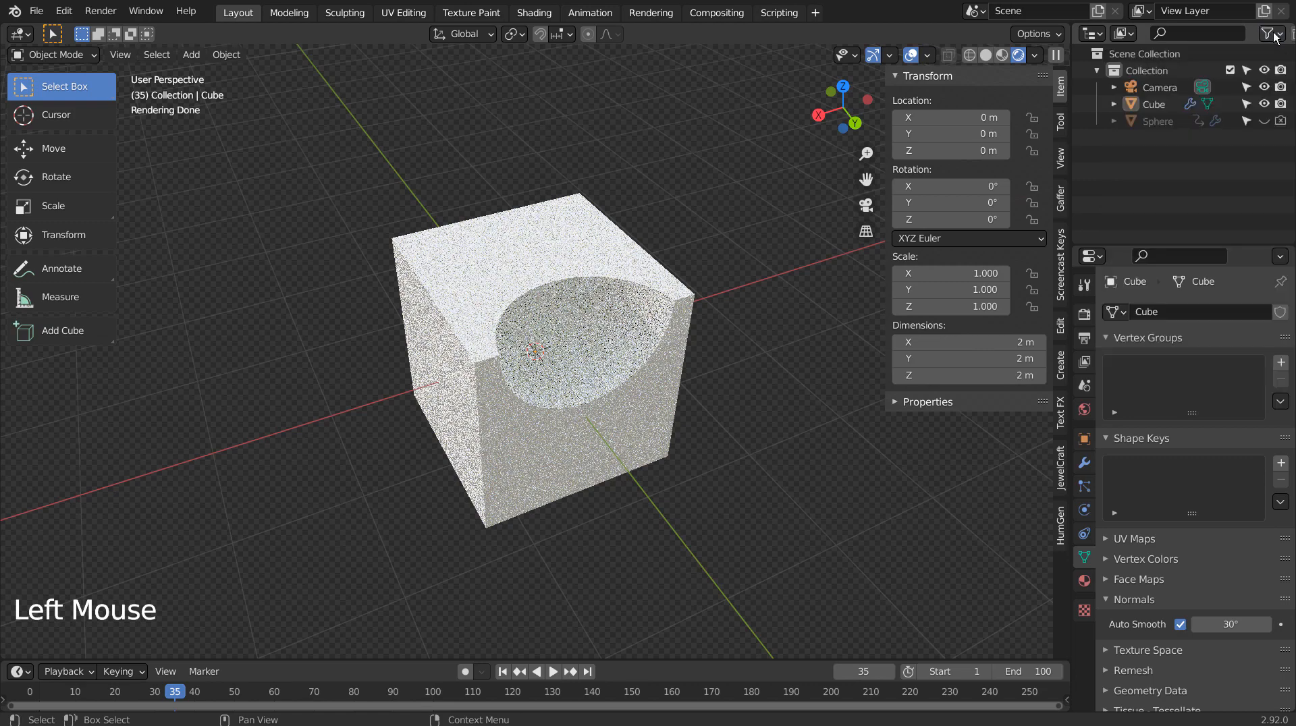